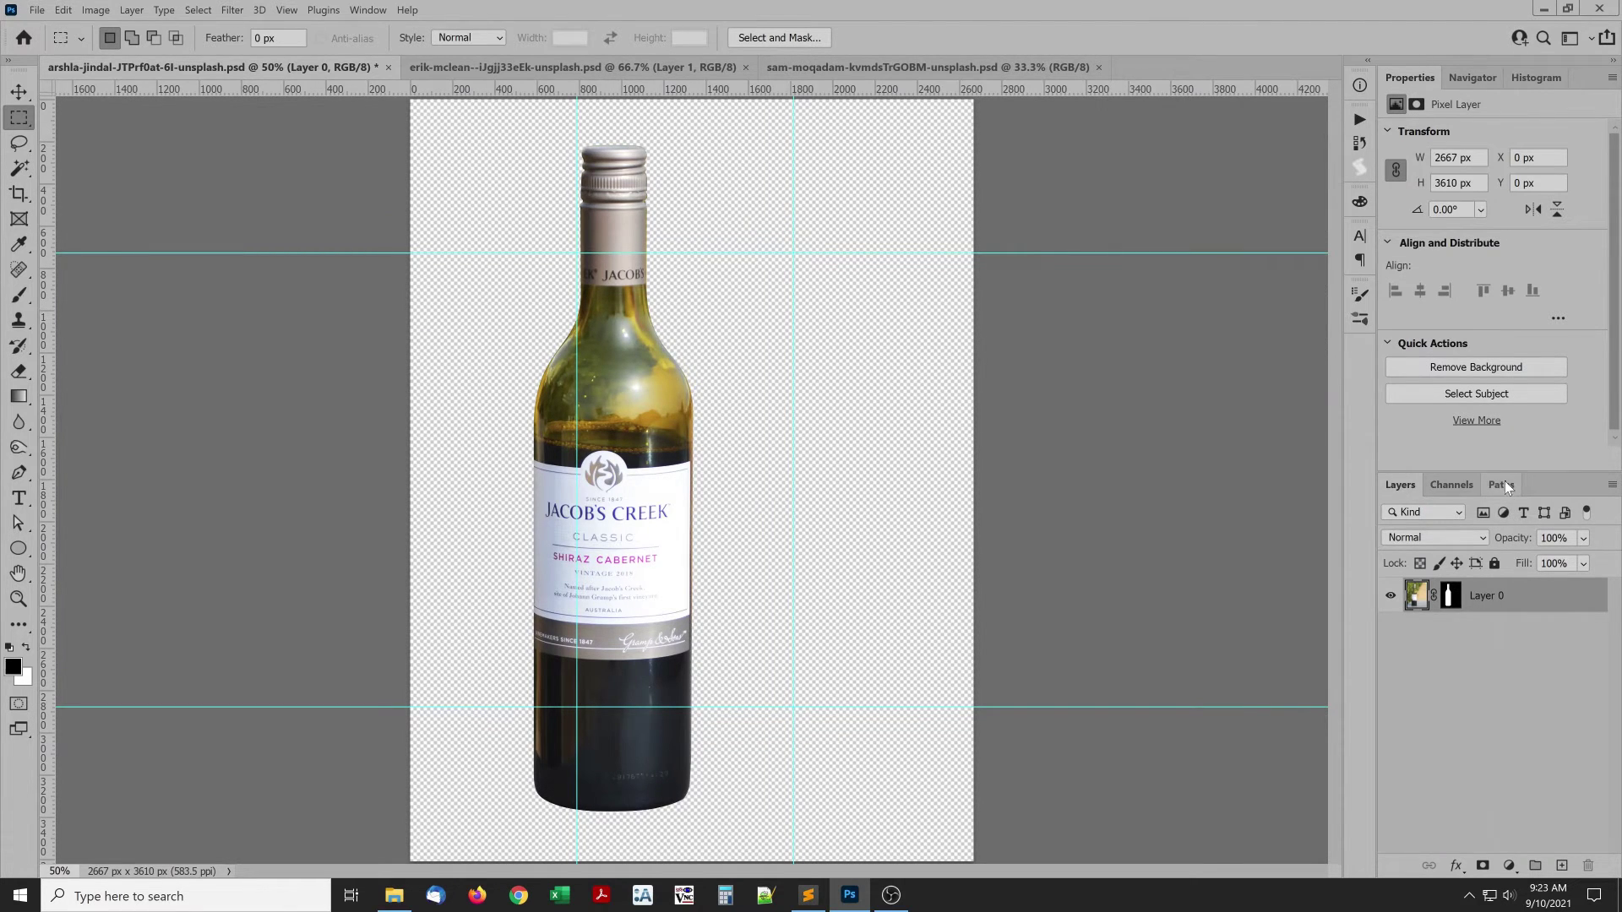
Load the Jacob's Creek bottle's Path 1 as a selection from the Paths panel
{"action": "left_click", "coordinate": [1500, 484]}
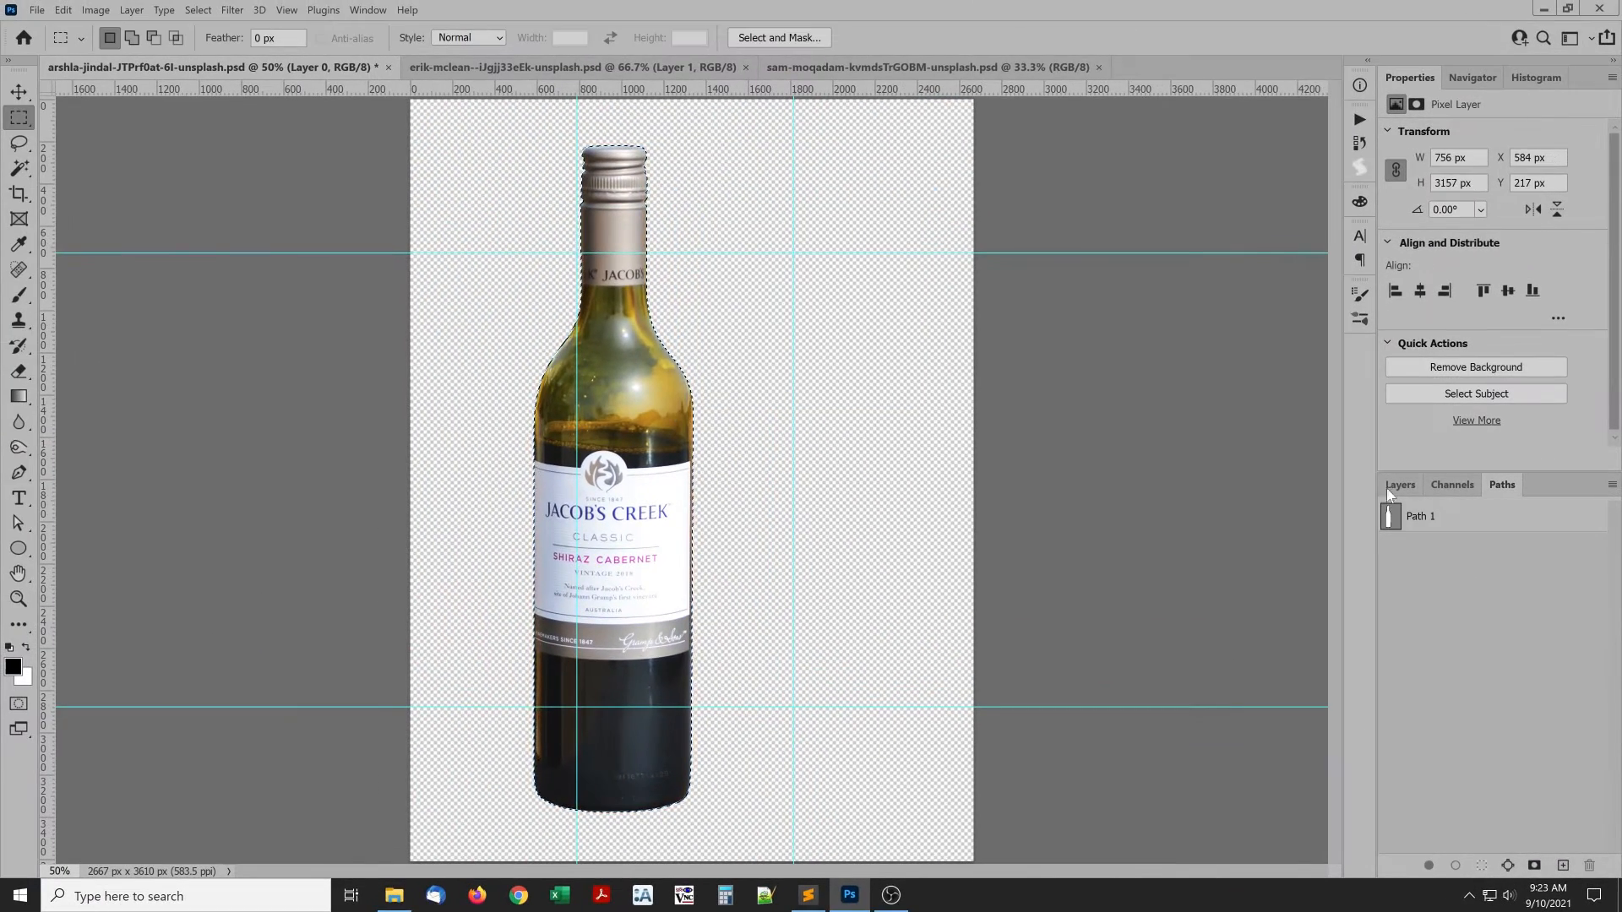
Run the Fit To Guides action with Center alignment on the wine bottle
{"action": "left_click", "coordinate": [1399, 484]}
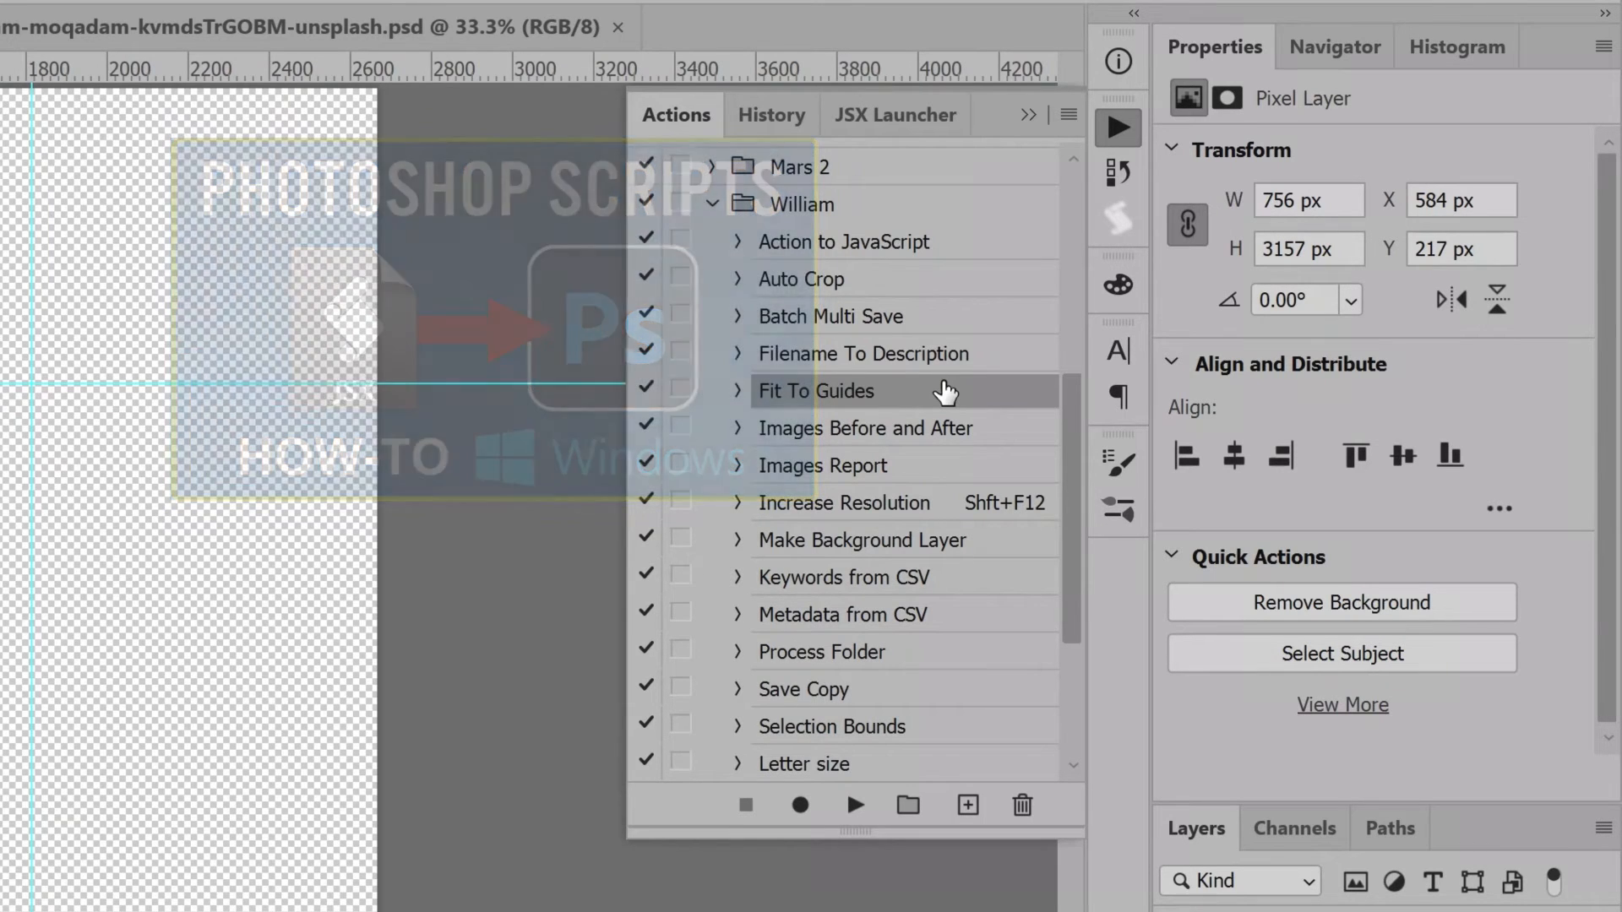
{"action": "left_click", "coordinate": [815, 391]}
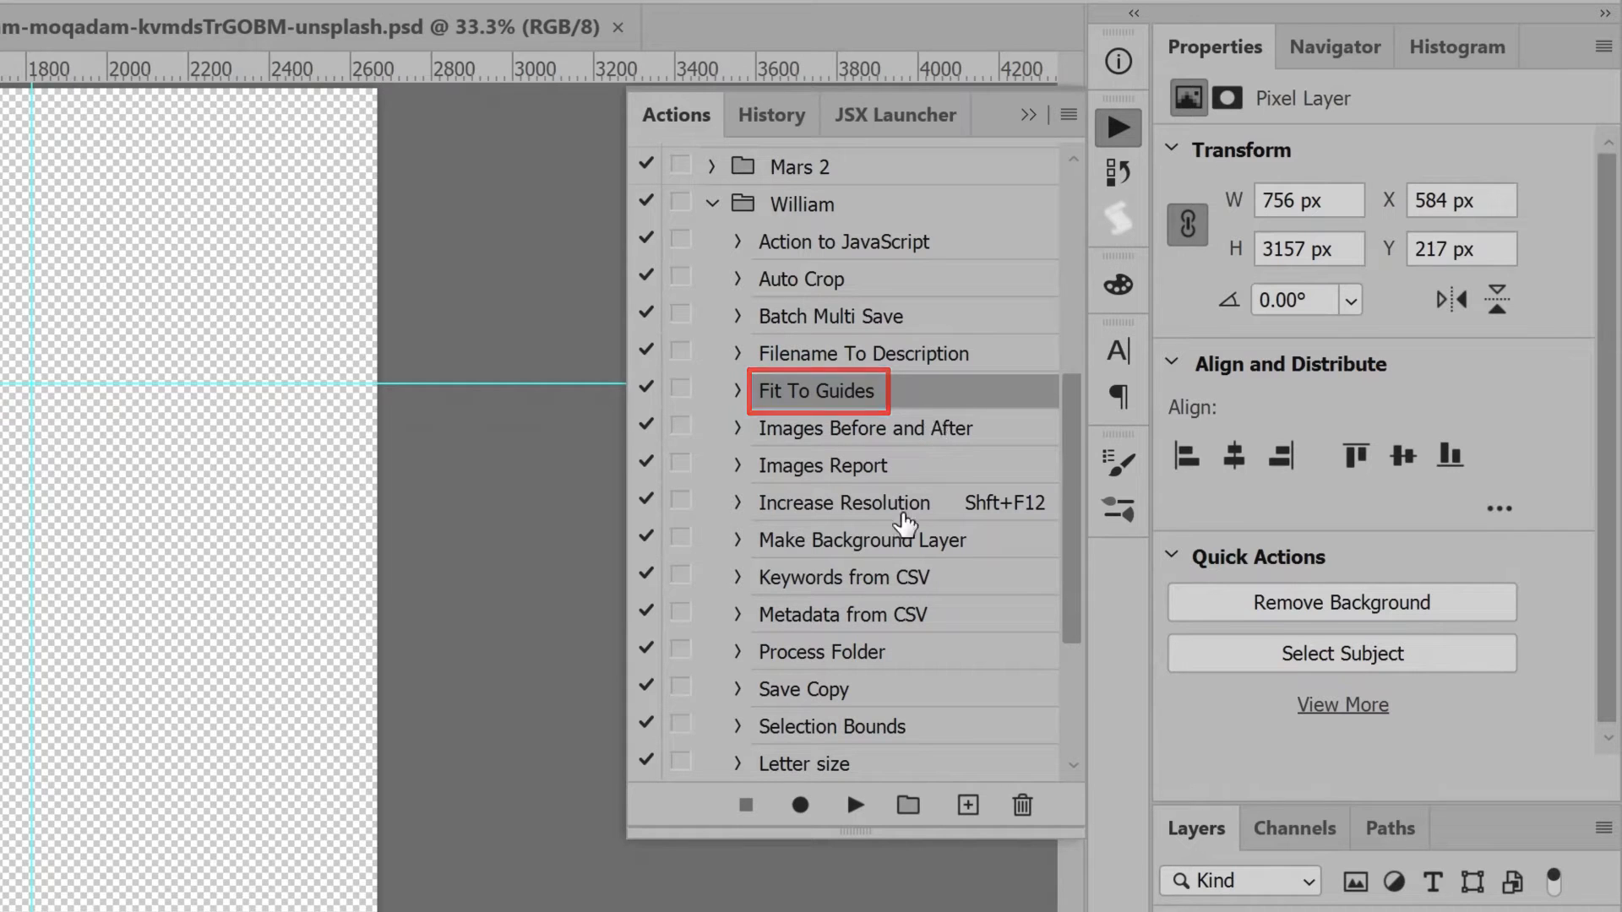
{"action": "left_click", "coordinate": [853, 805]}
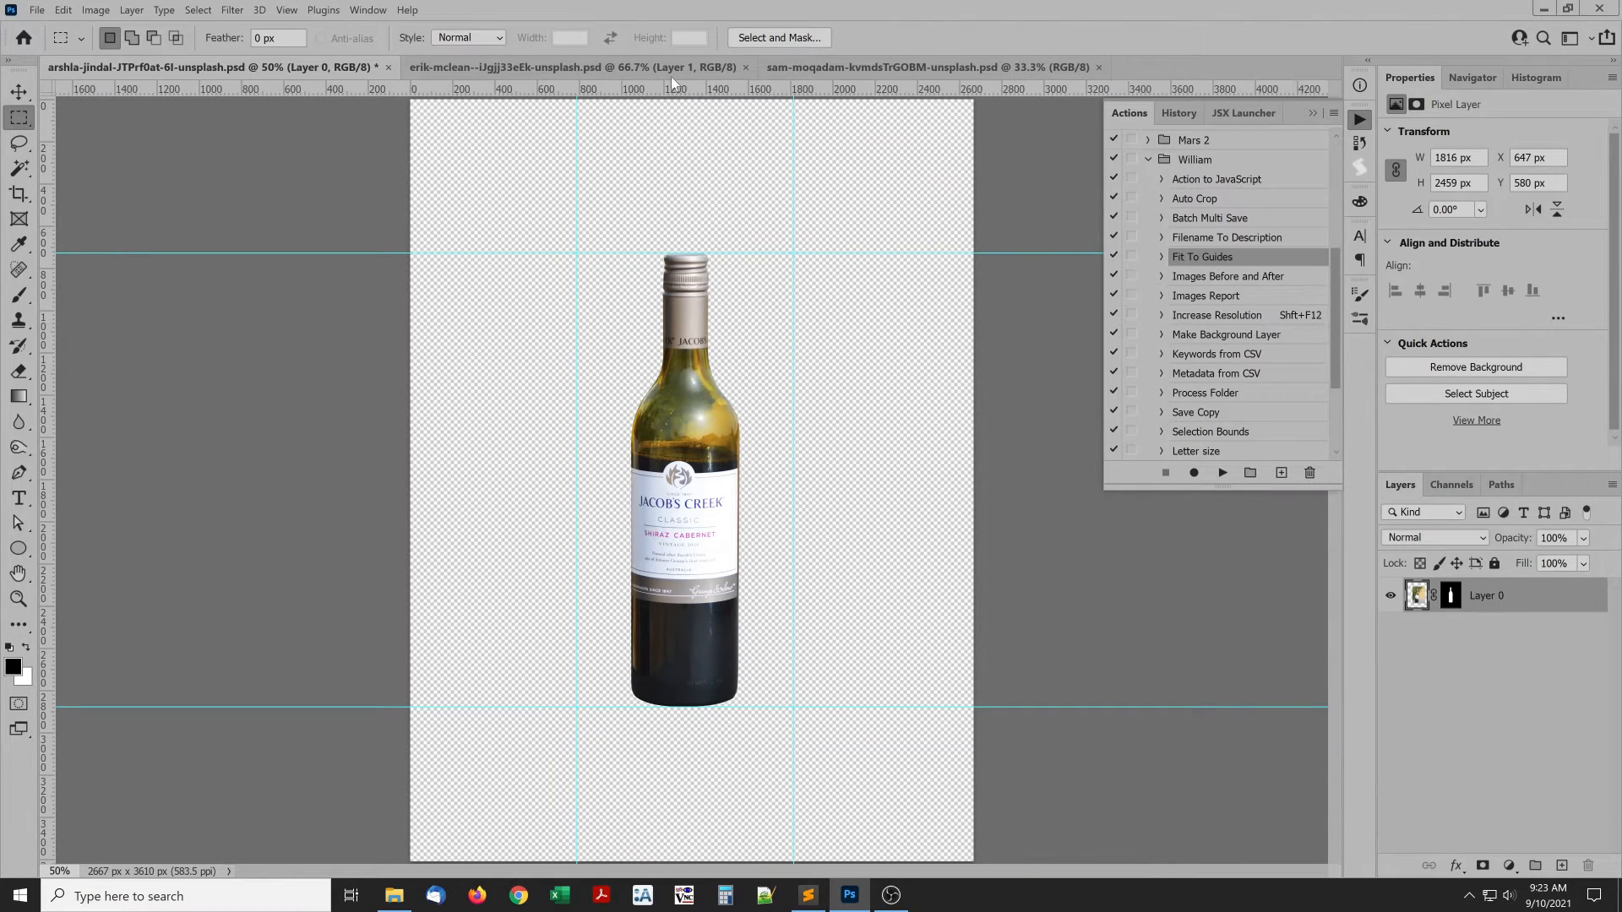
Select the sneaker from its path, fit it bottom-aligned to the guides, then switch to the chair
{"action": "left_click", "coordinate": [586, 67]}
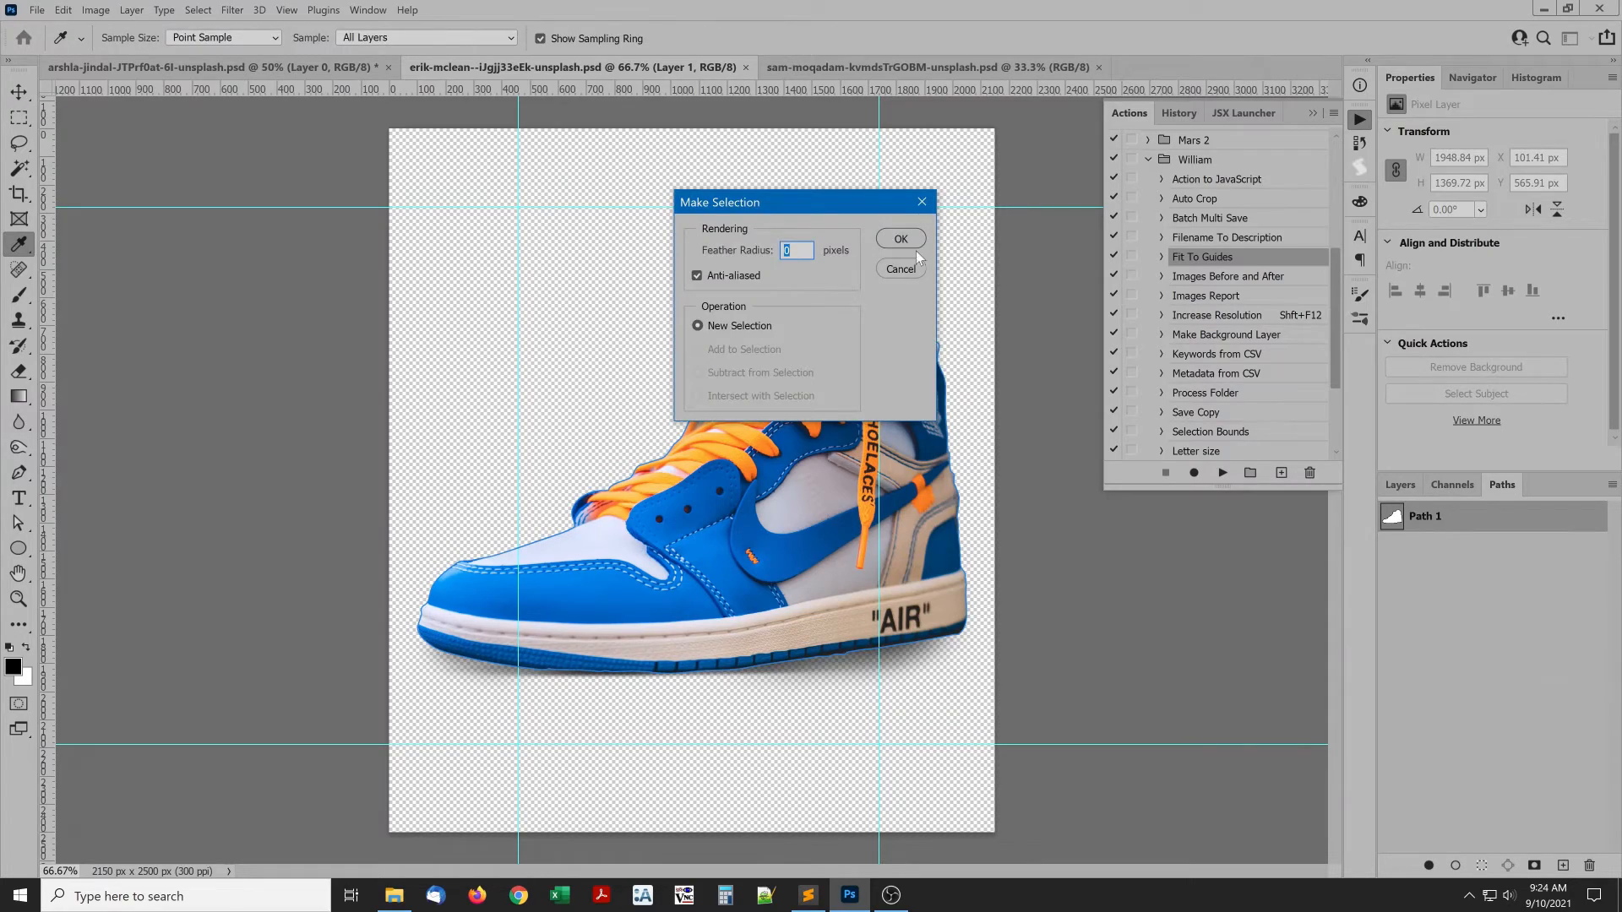
{"action": "left_click", "coordinate": [900, 239]}
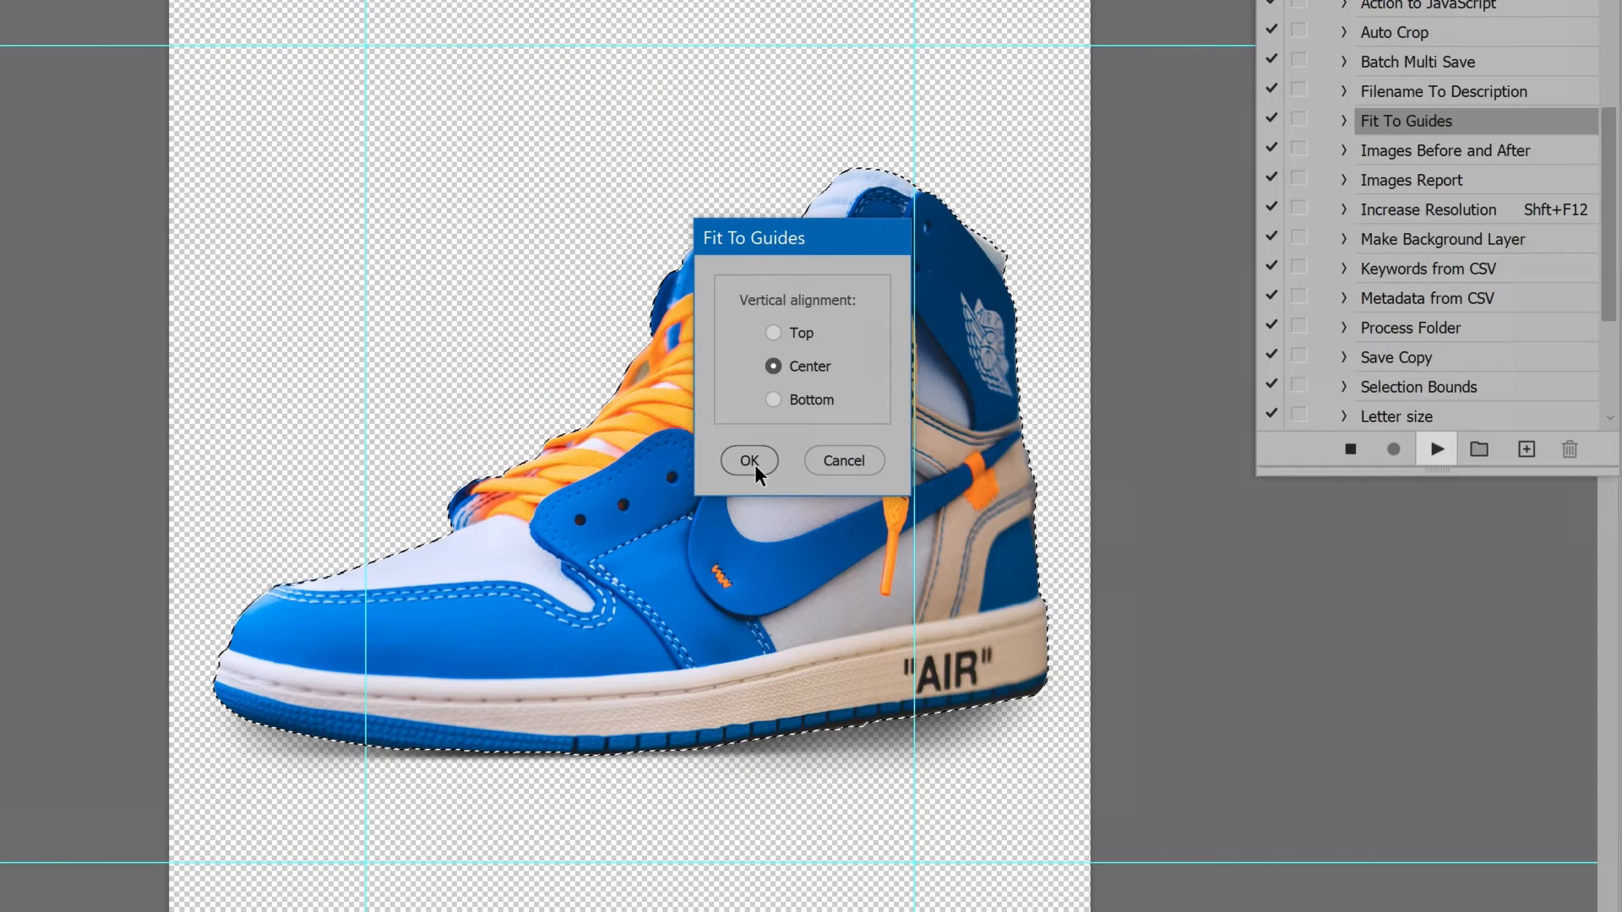
{"action": "left_click", "coordinate": [750, 460]}
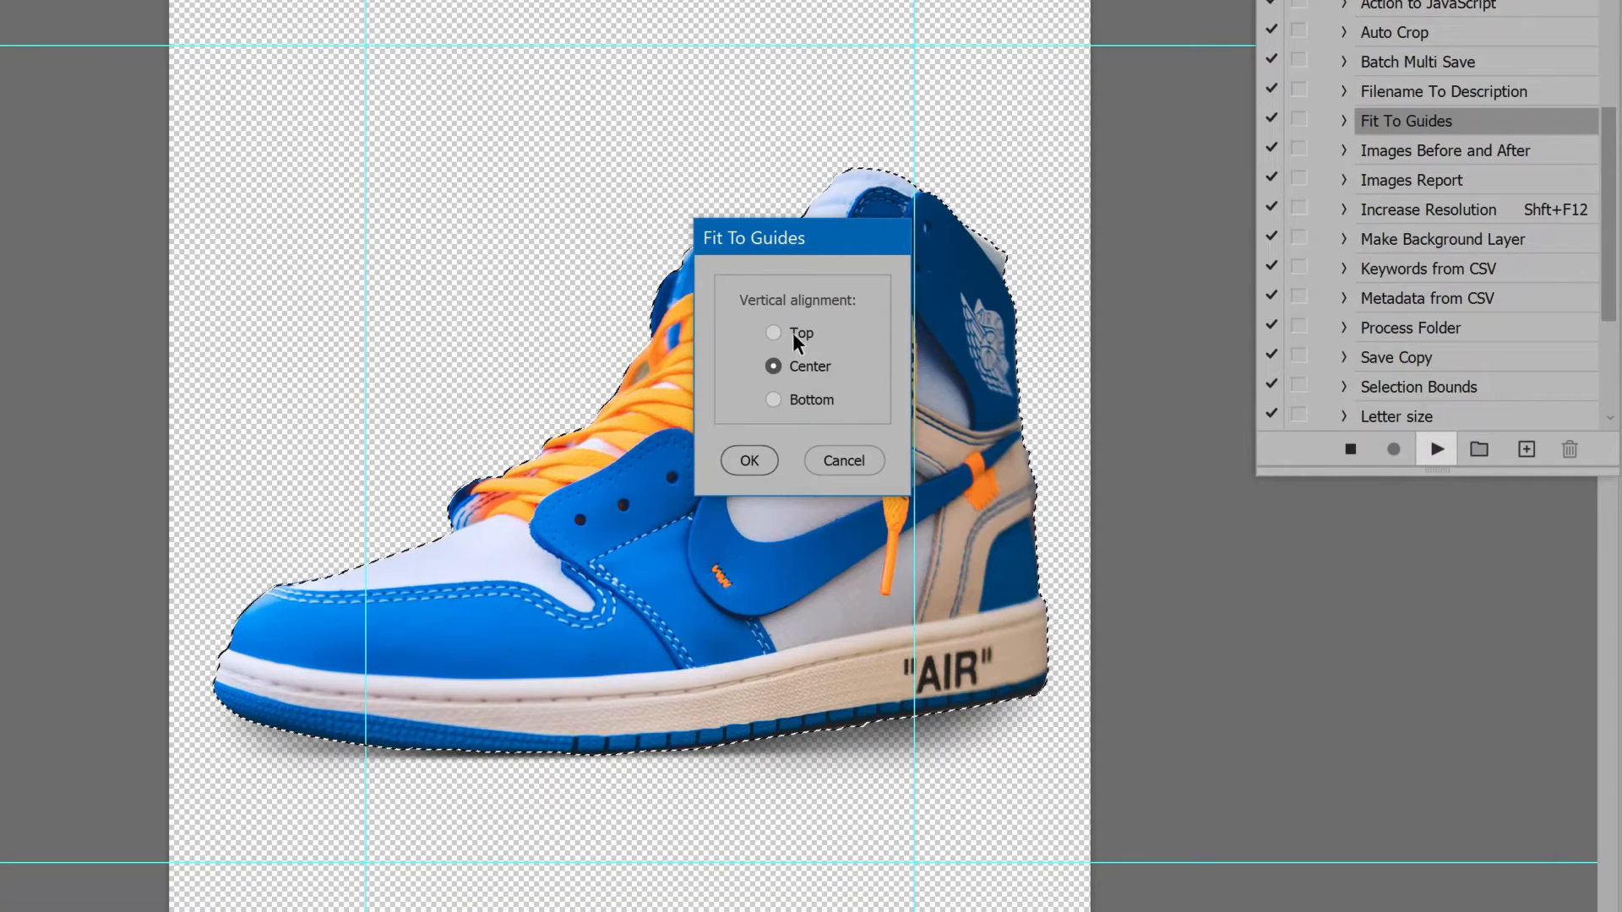
{"action": "left_click", "coordinate": [749, 460]}
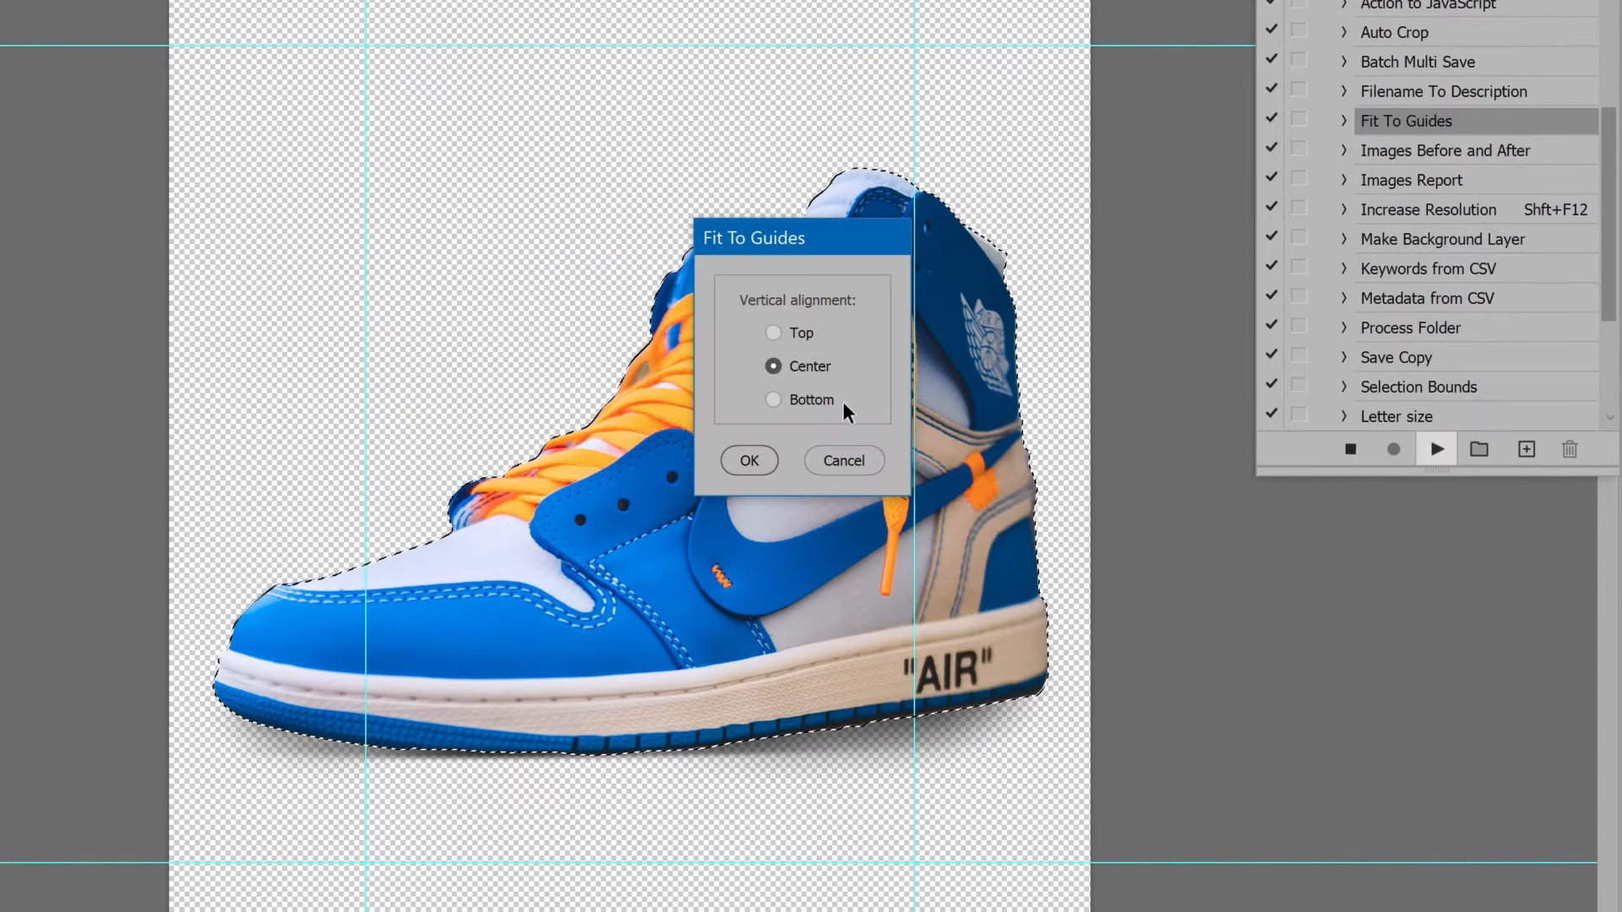
{"action": "left_click", "coordinate": [748, 461]}
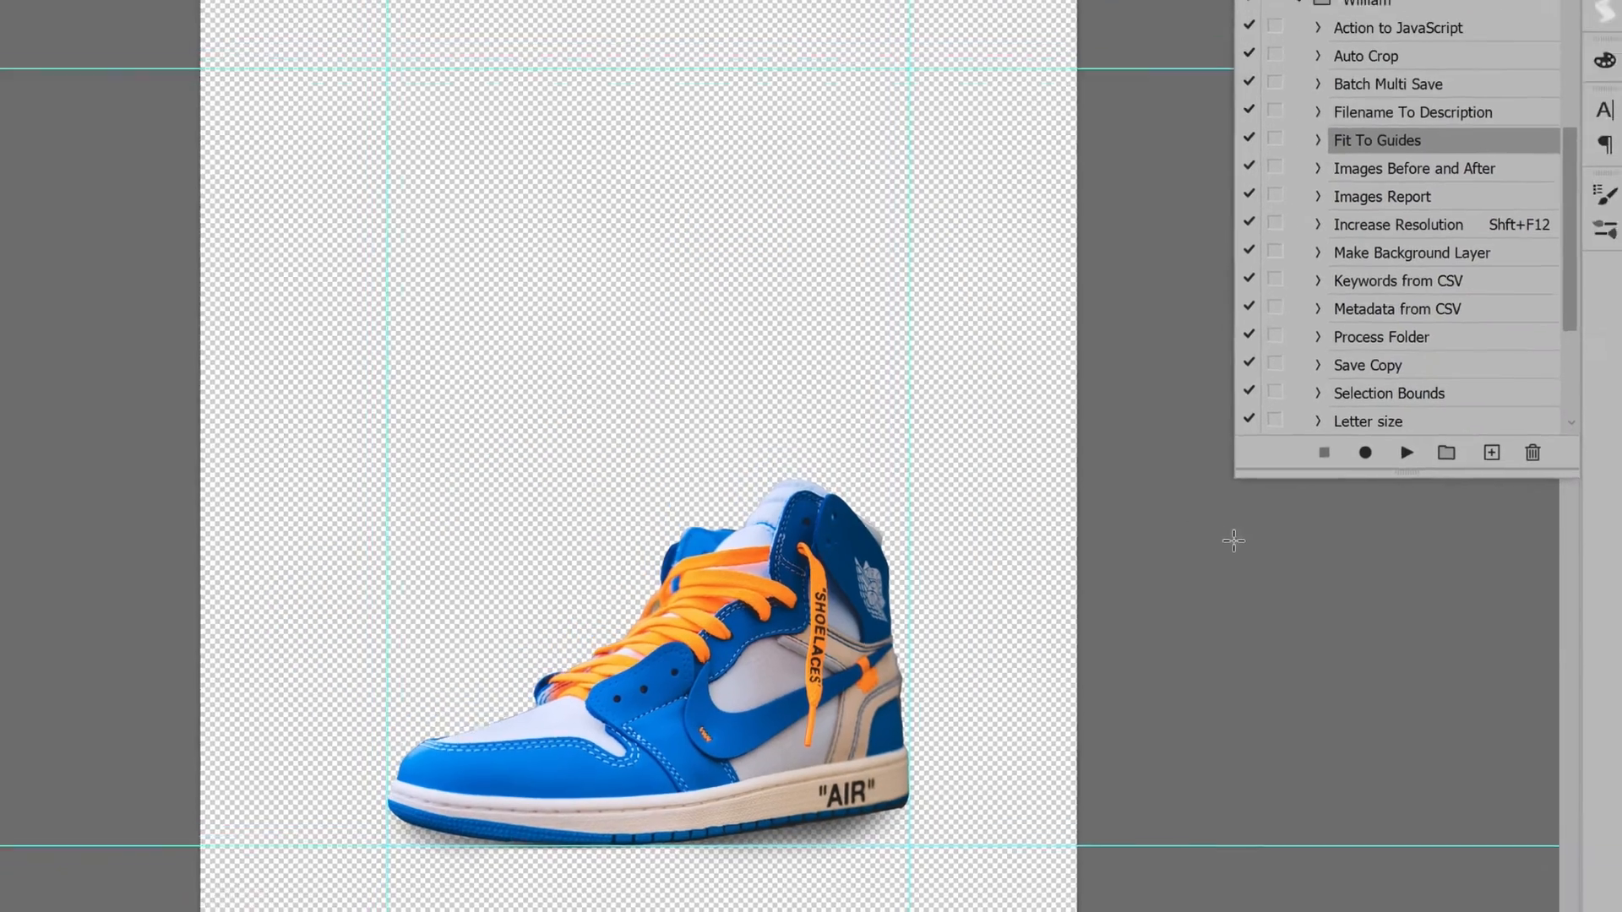
{"action": "left_click", "coordinate": [971, 67]}
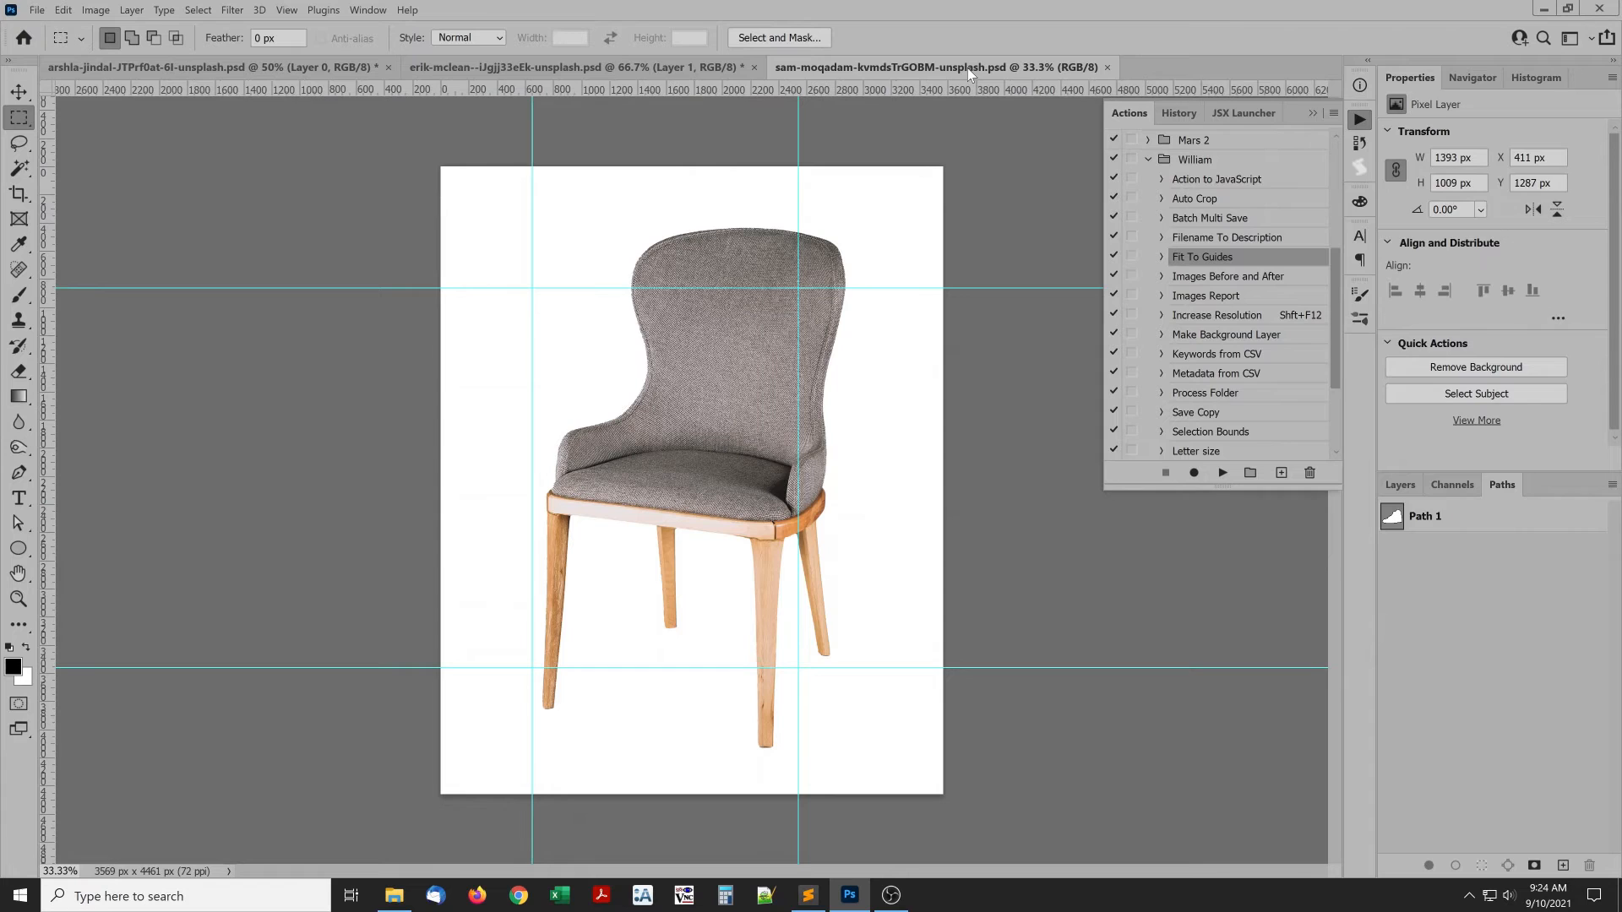
Fit Layer 0's chair image centered between the guides, then select the Move tool
{"action": "left_click", "coordinate": [15, 167]}
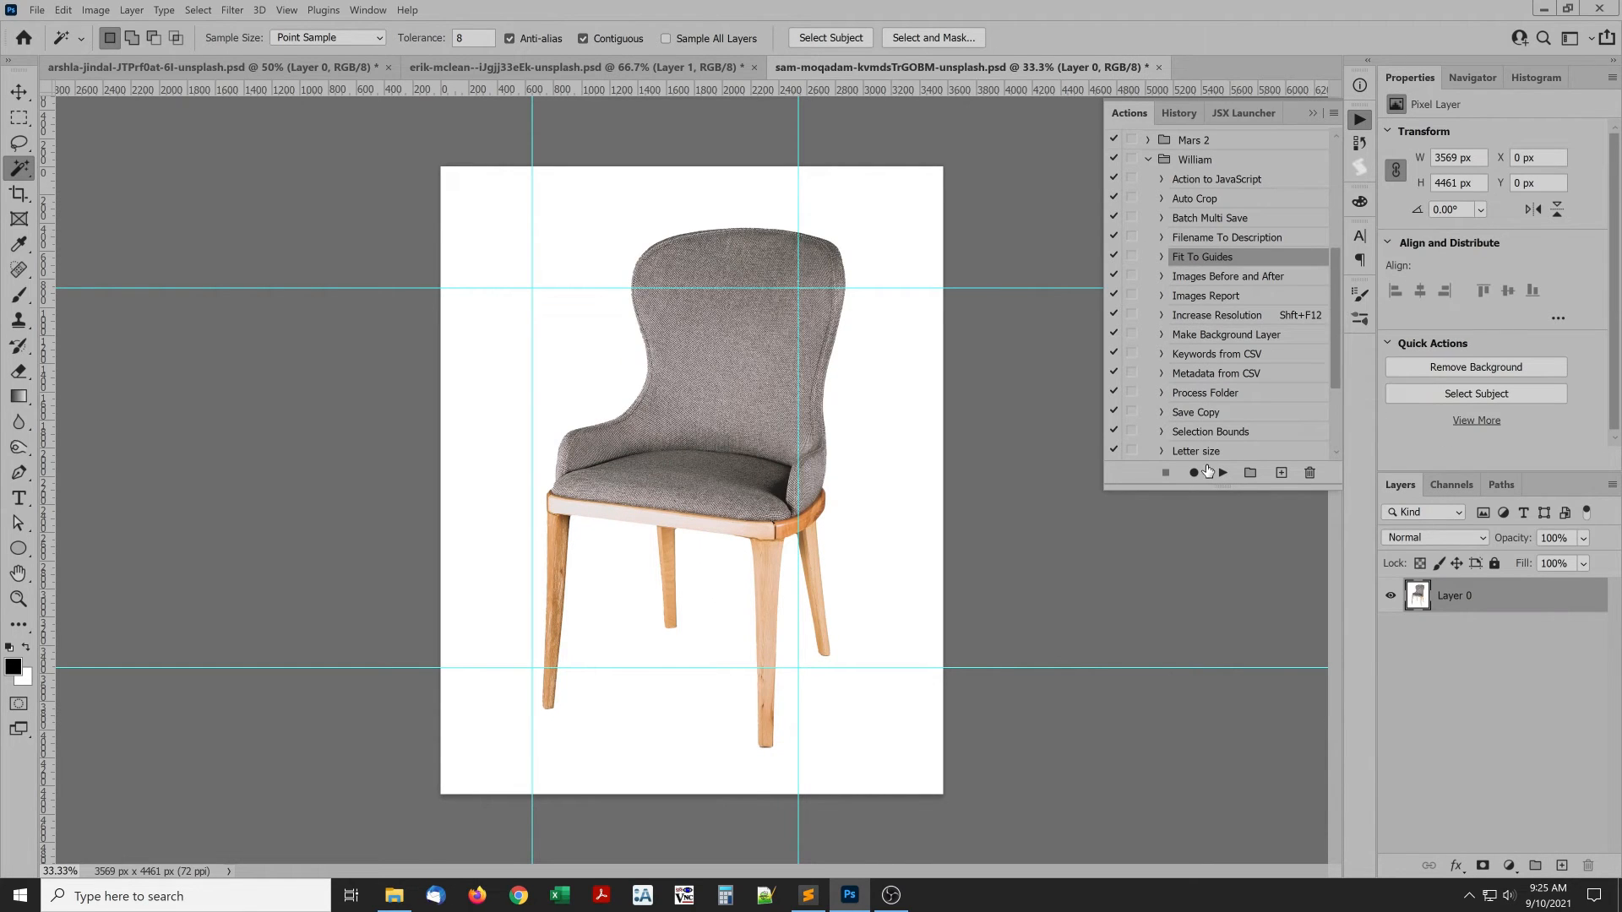
{"action": "left_click", "coordinate": [1222, 472]}
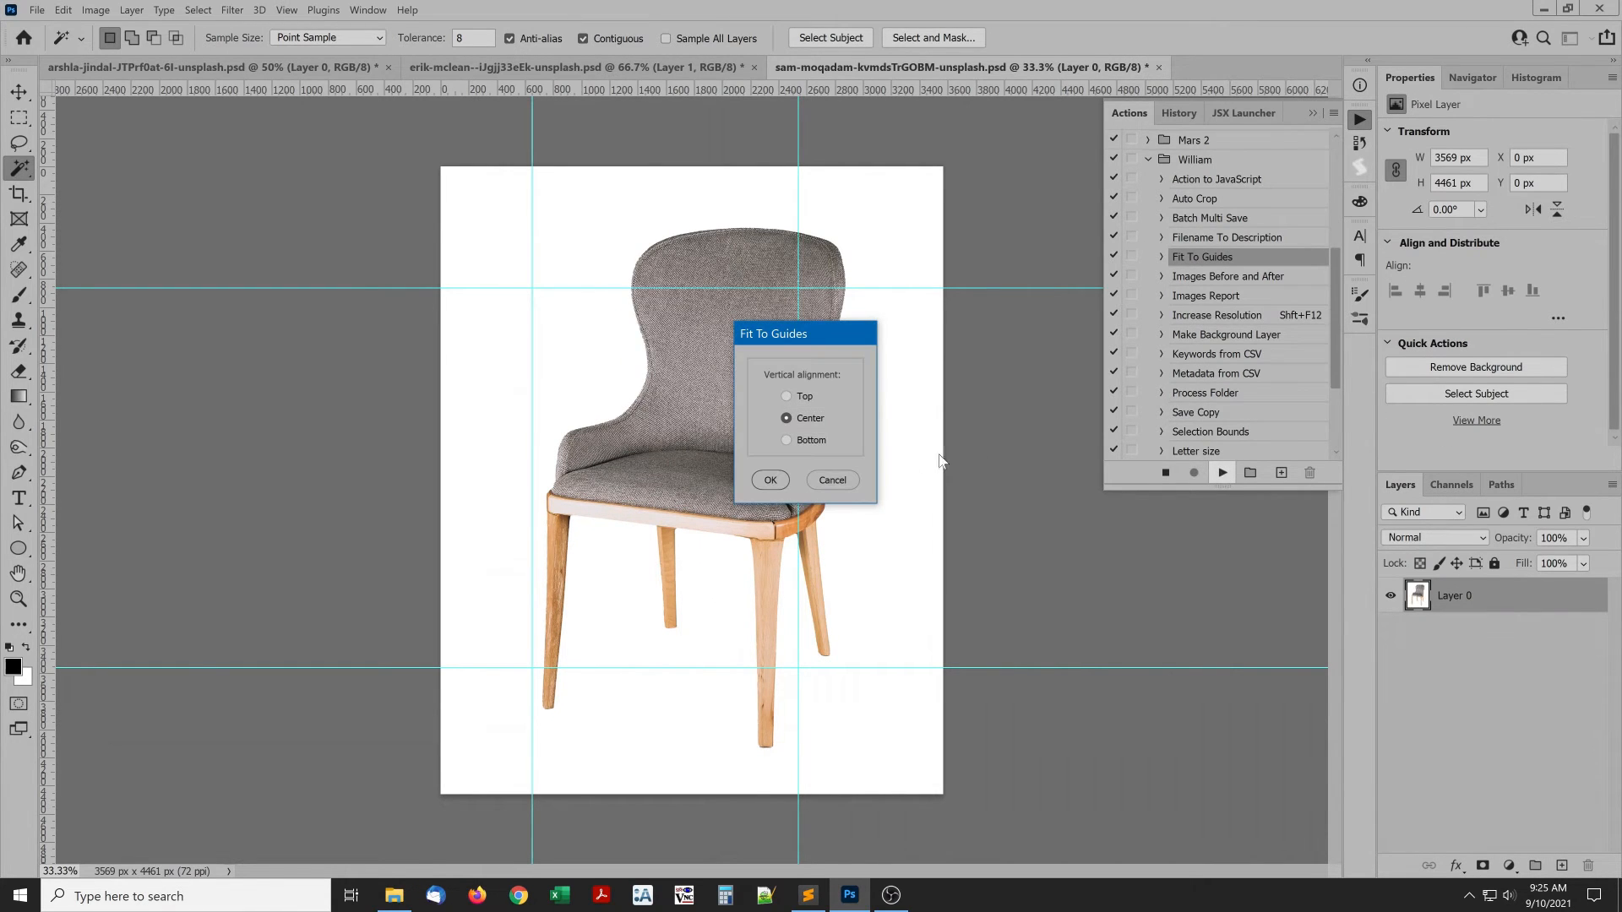
{"action": "left_click", "coordinate": [771, 480]}
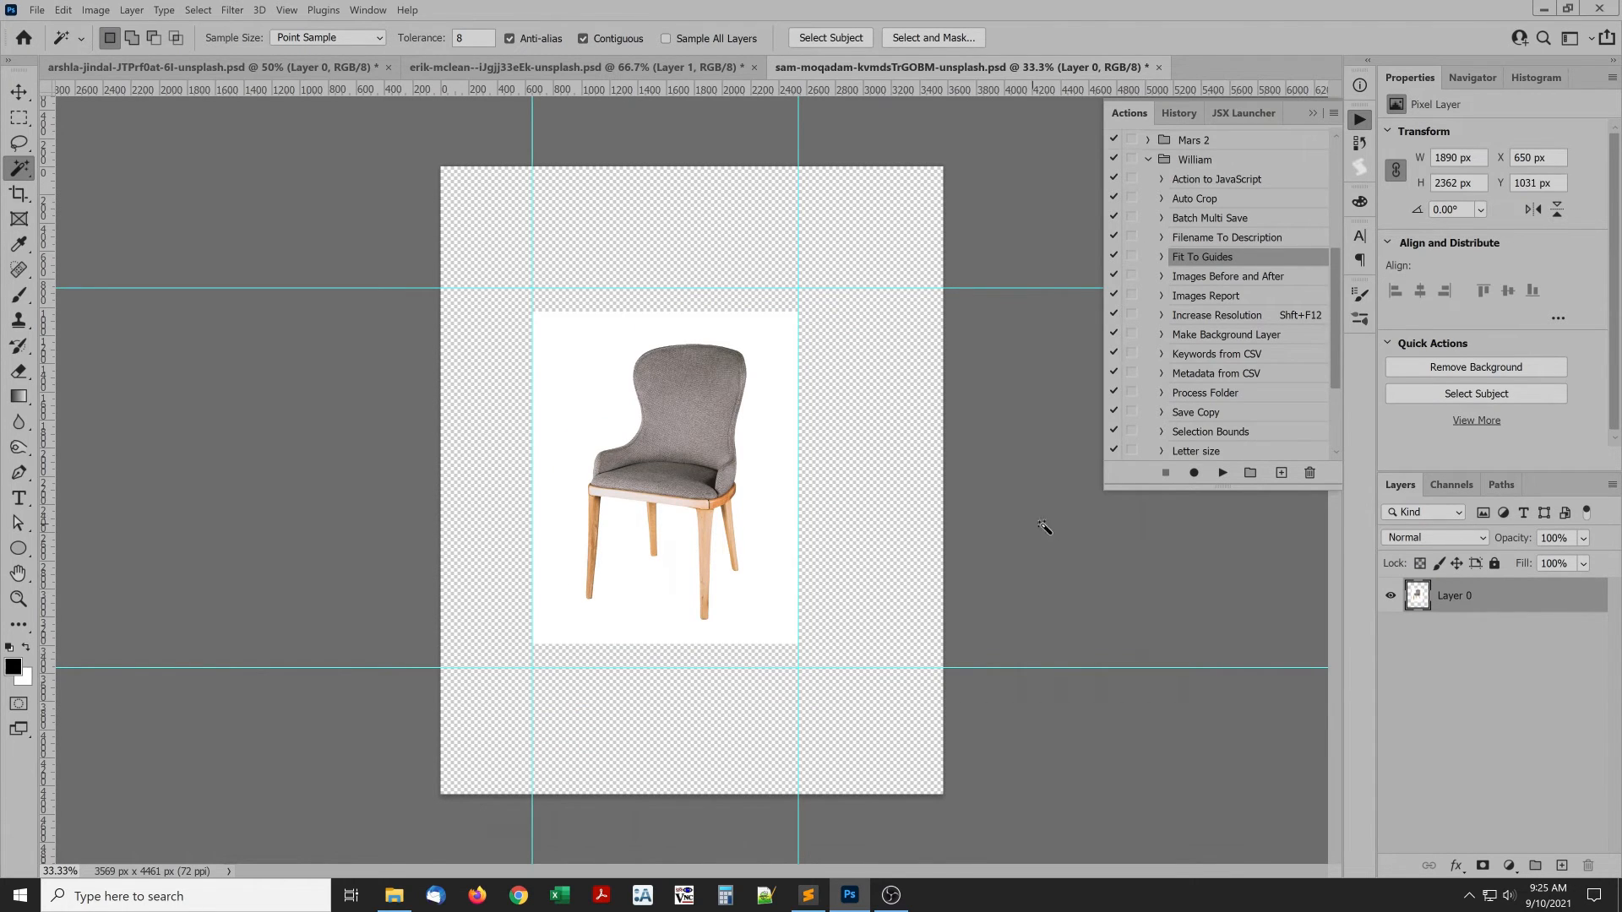
{"action": "left_click", "coordinate": [14, 112]}
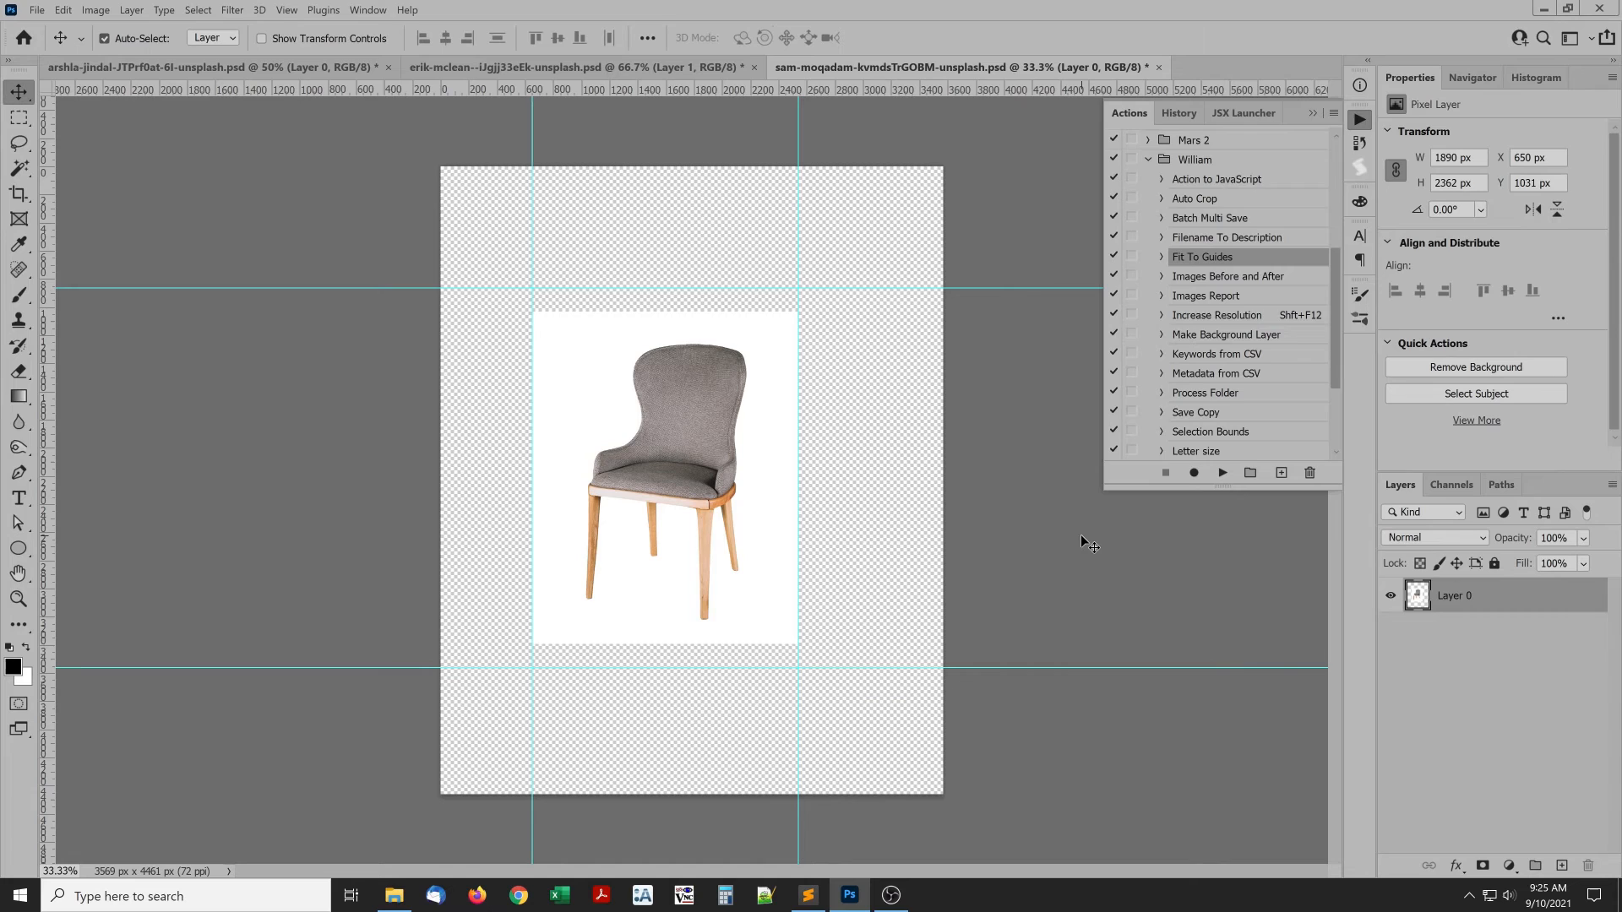